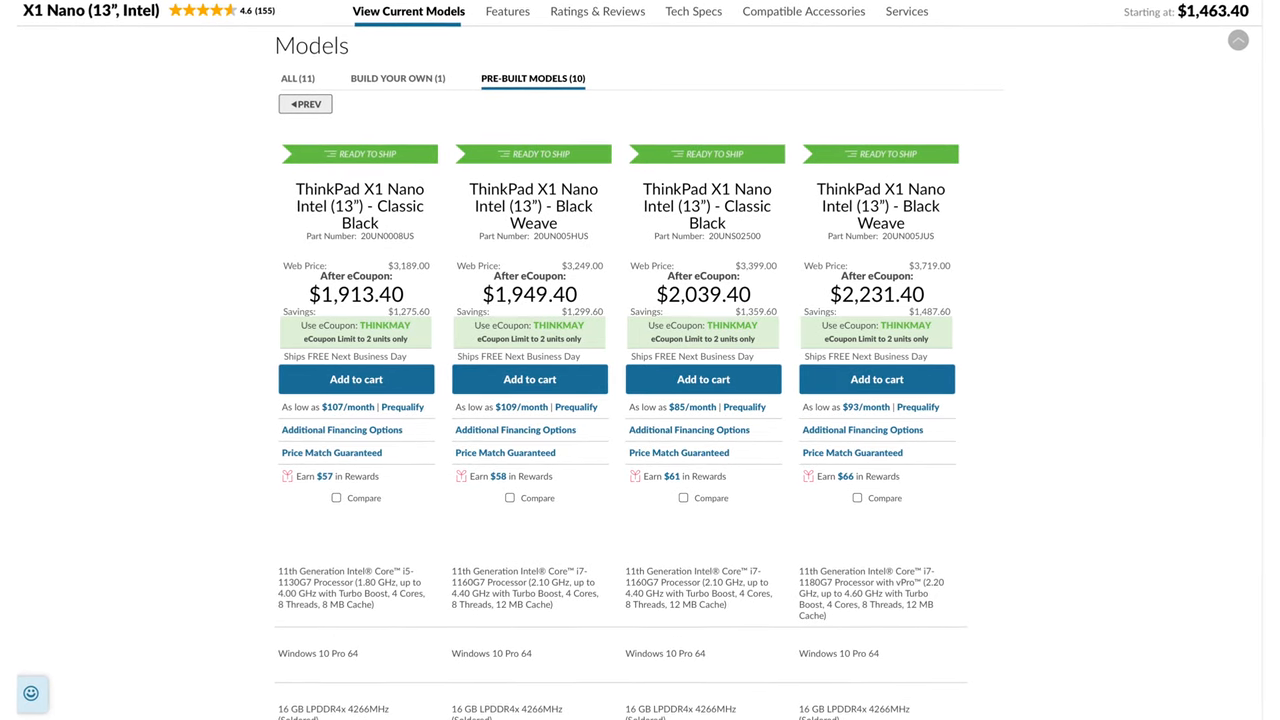
pyautogui.scroll(3)
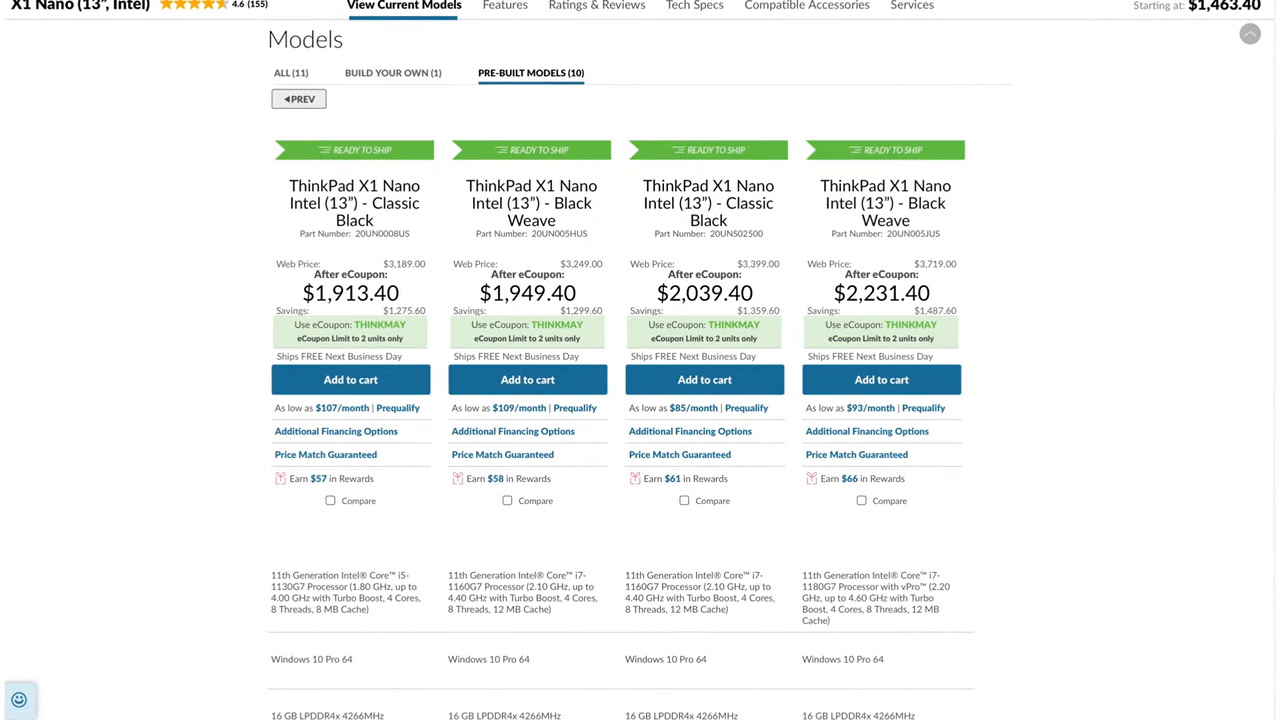